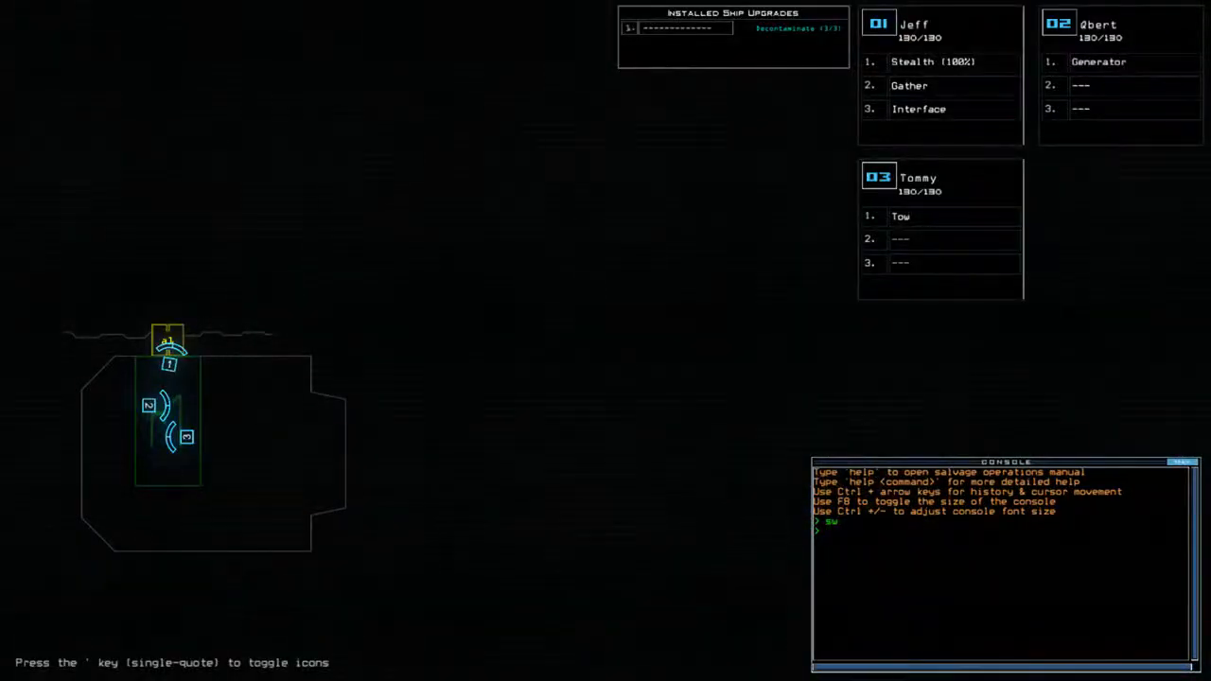
- Clear the half-typed 'decom' and request console help for decontaminate
text(decom)
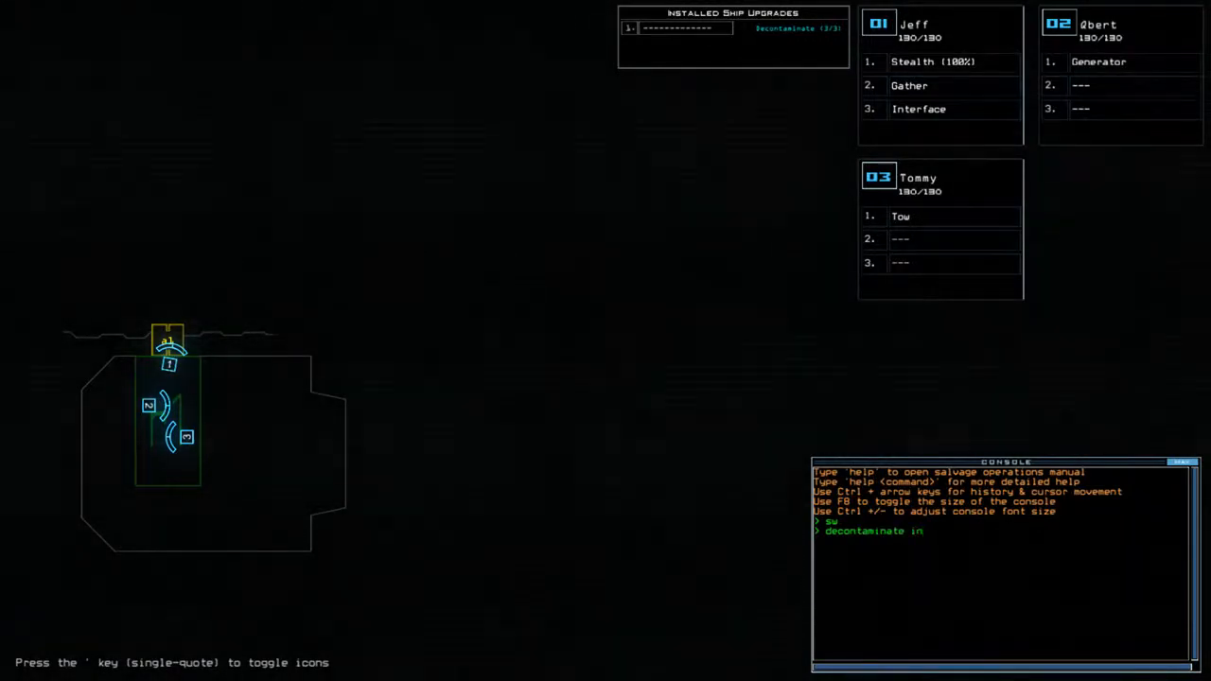
key(Backspace)
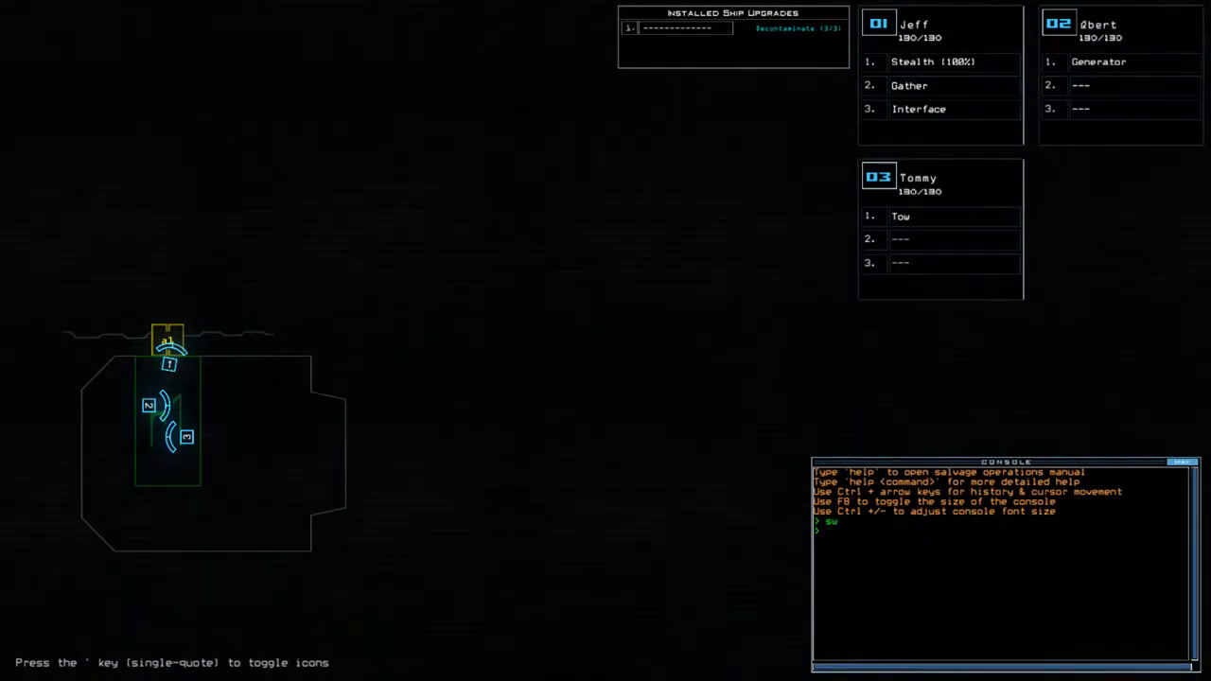
text(help decontaminate)
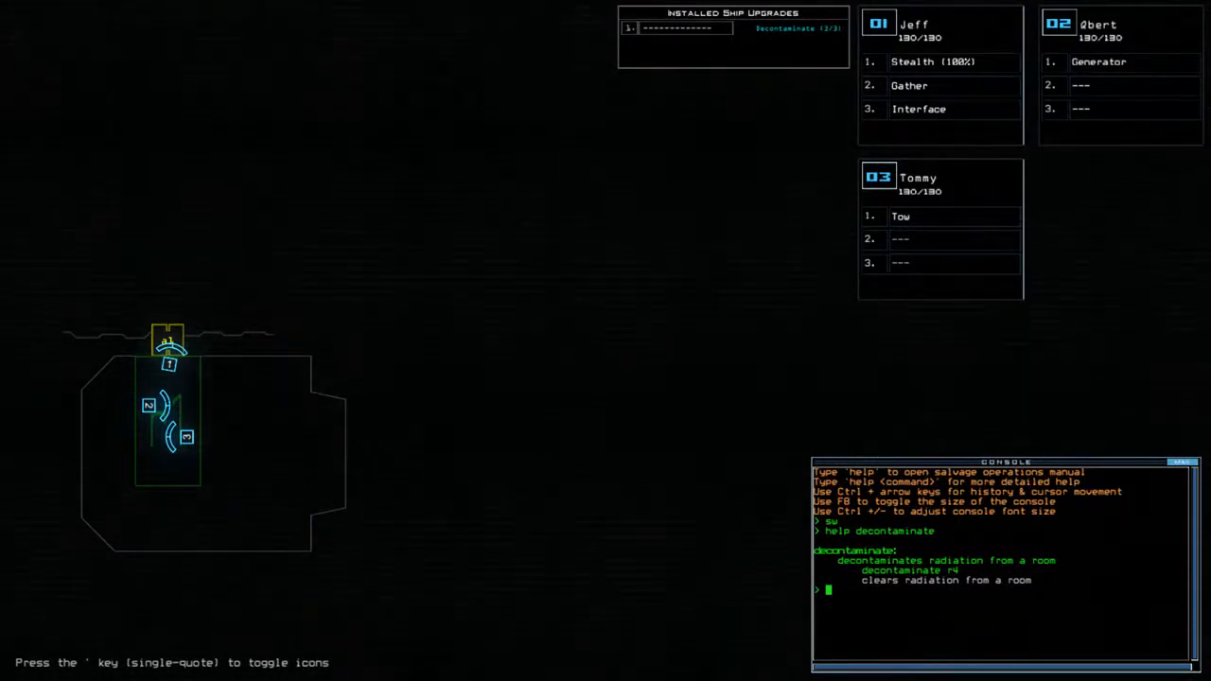
- Enter 'begin' to launch the salvage mission on the quarantined derelict
text(begin)
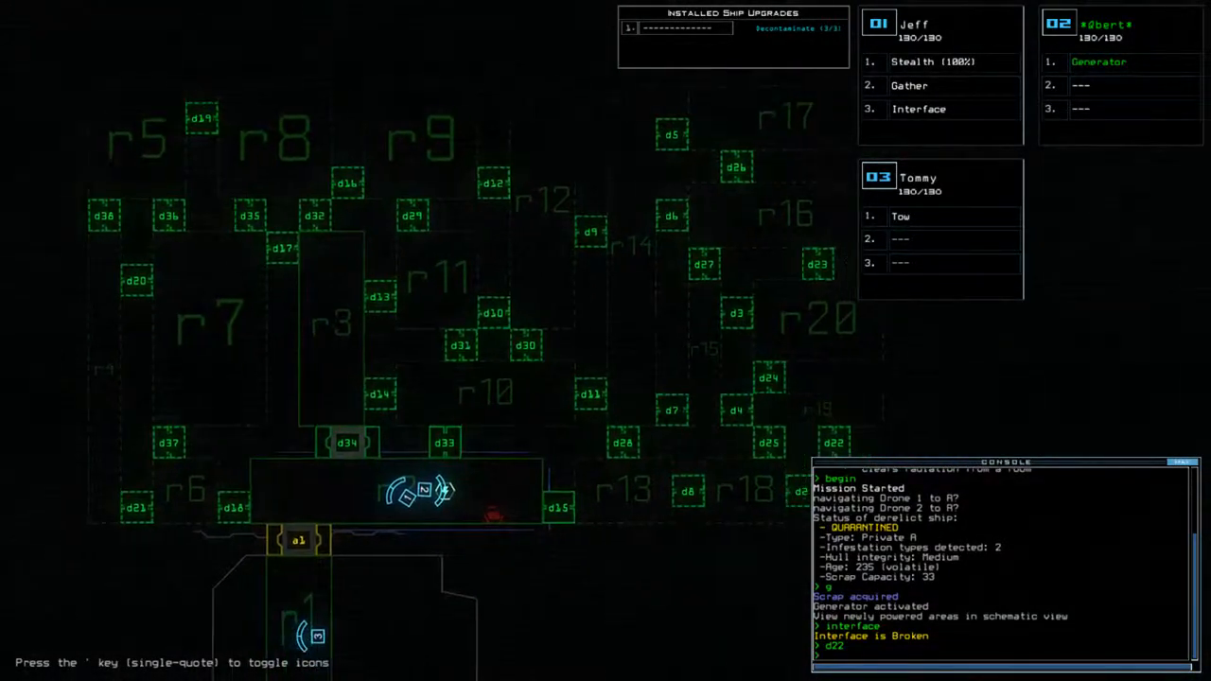
- Open door d22 from the console
key(')
text(navigate 3)
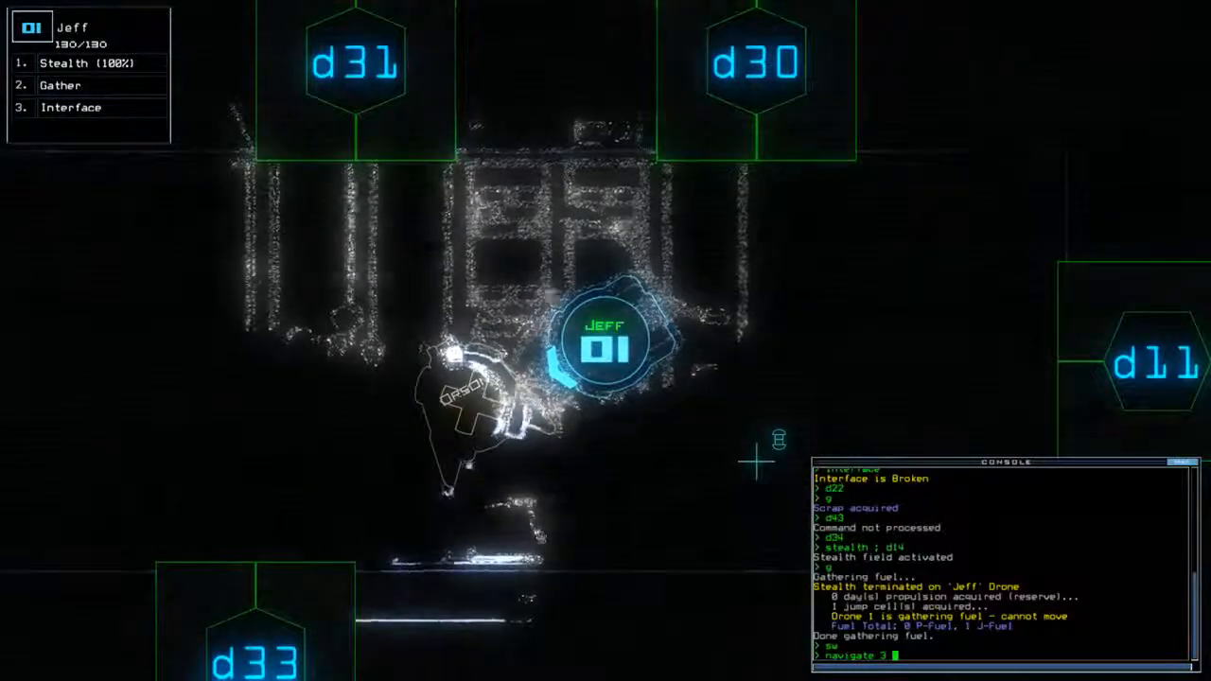
- Submit the console command that closes doors and regroups the drones
text(end)
key(enter)
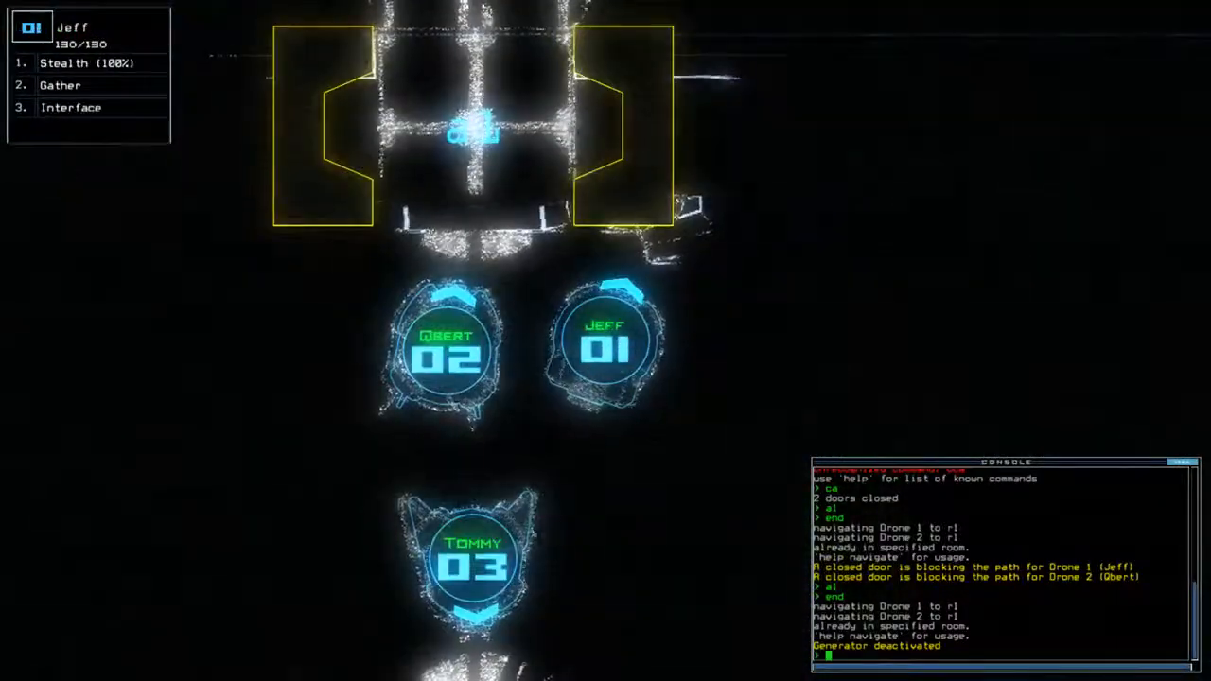
- Enter 'time' in the console while Jeff heads toward drone John
text(time)
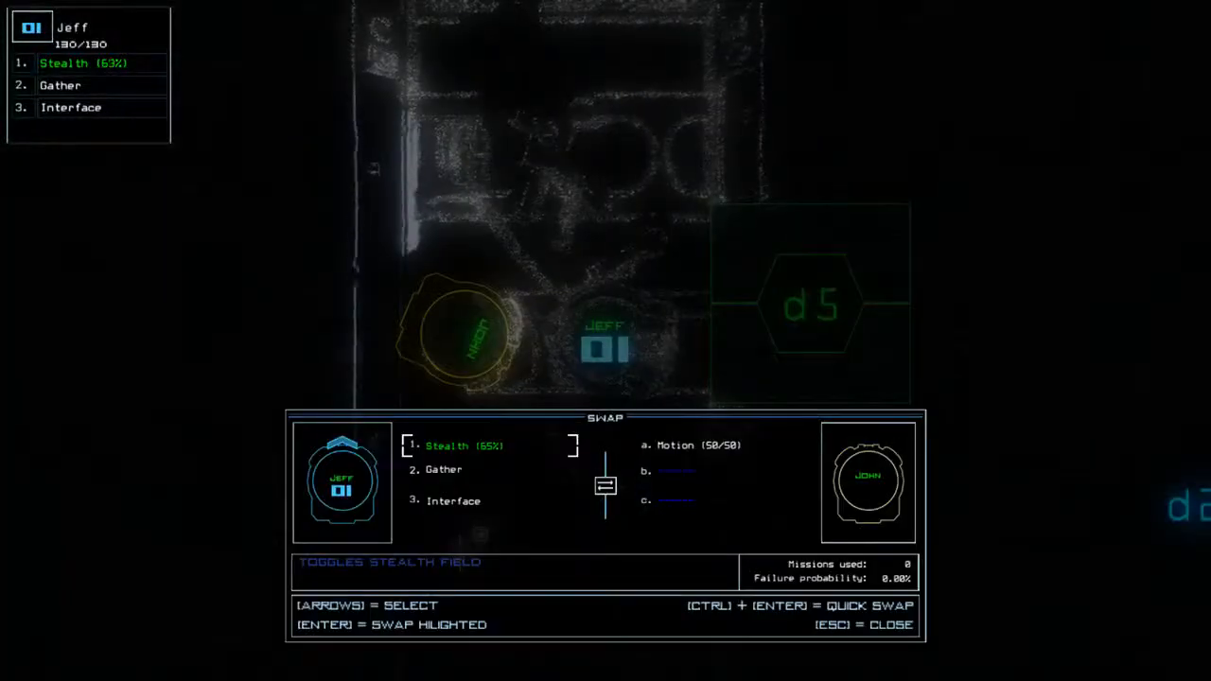
- Close the module swap screen between Jeff and John
key(Escape)
text(tow)
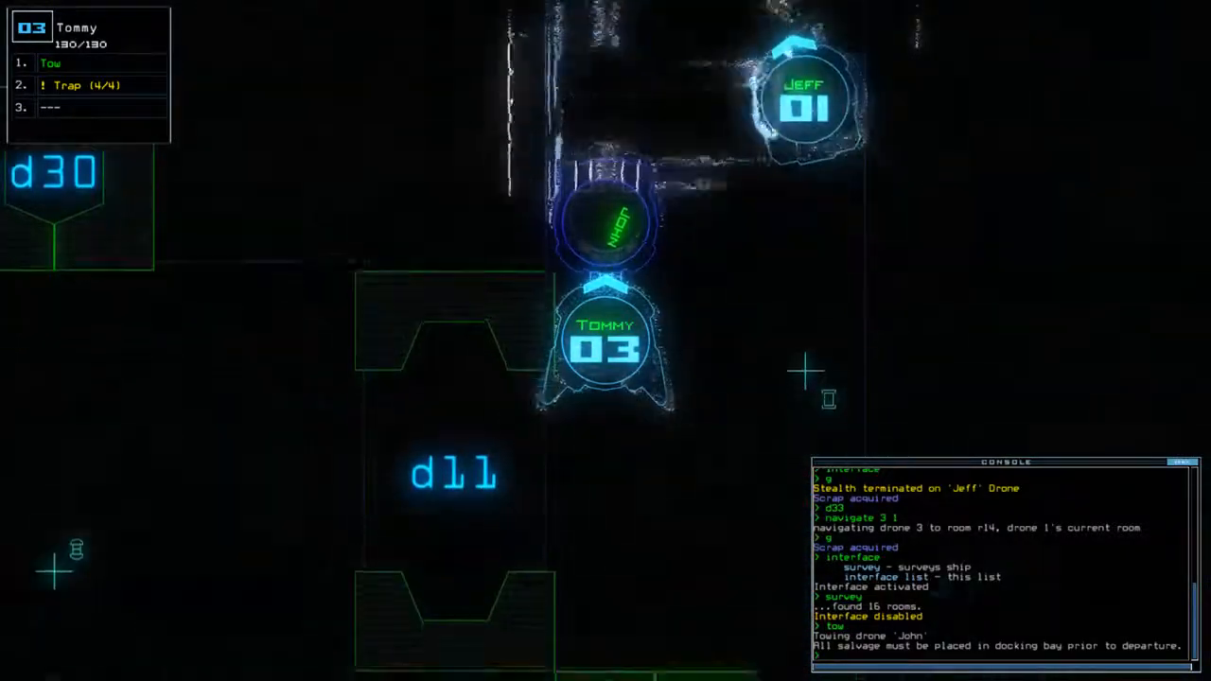
- Focus the console and recall a previous command for toggling doors d33 and d15
click(802, 104)
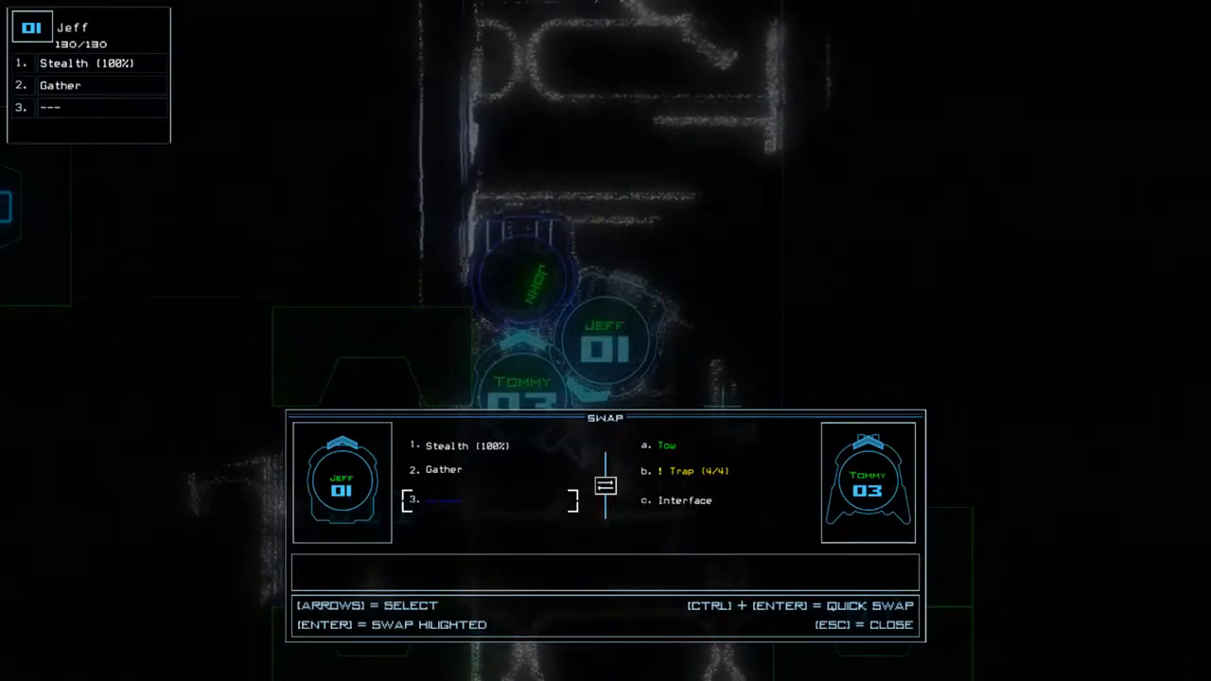
key(up)
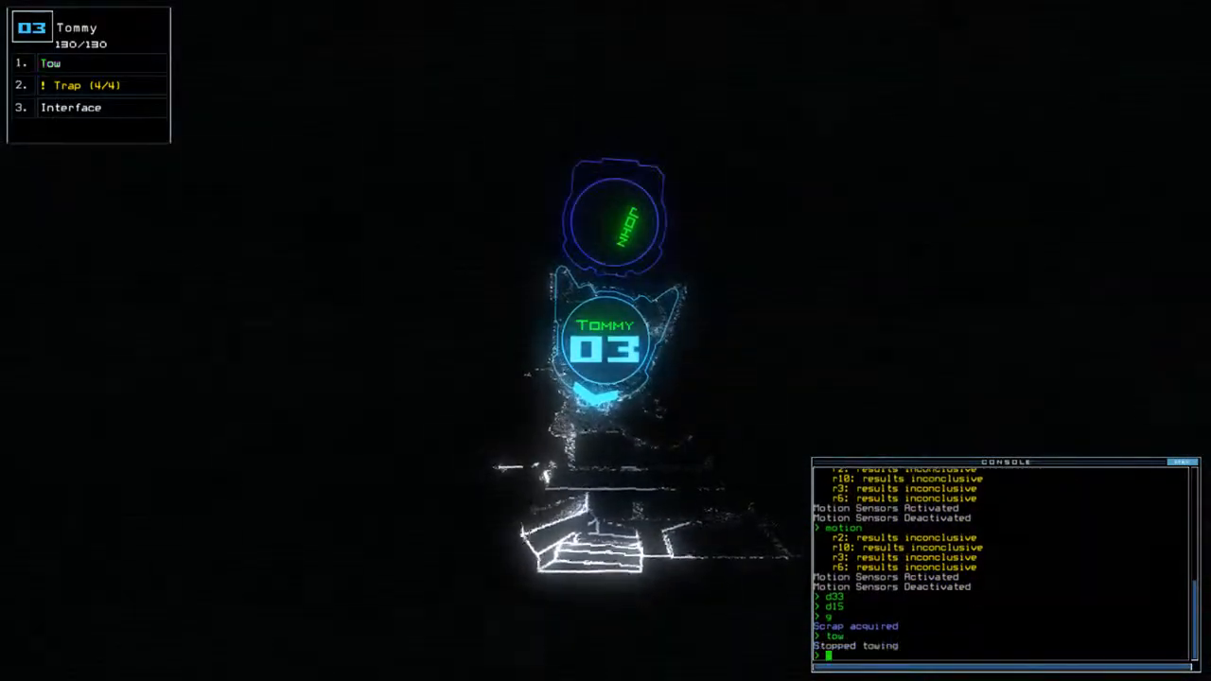
text(navigate 34)
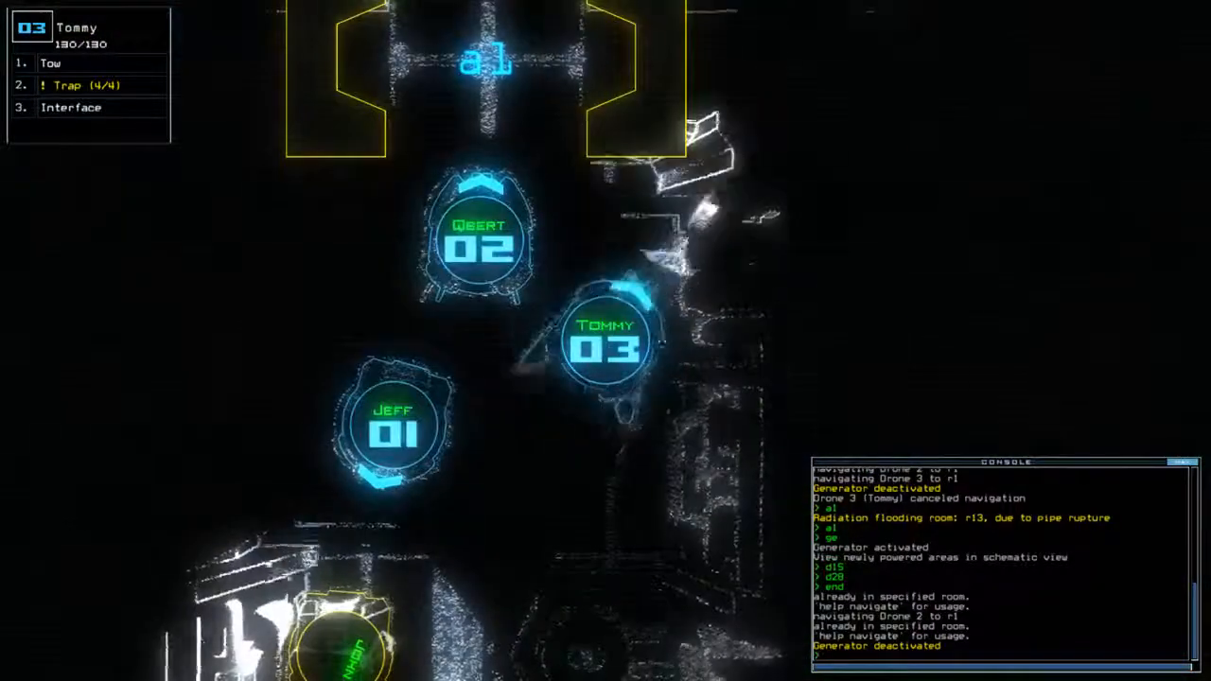
- Bring up the schematic map and run decontaminate on flooded room r13
click(397, 424)
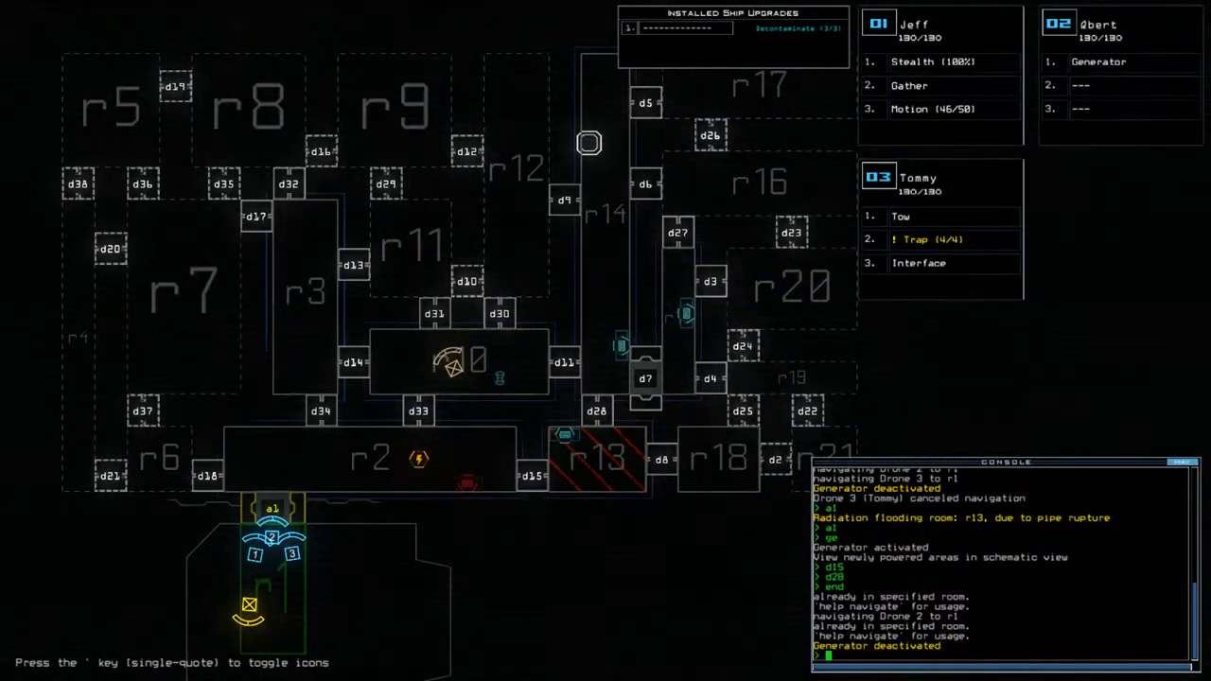
text(decontaminate r13)
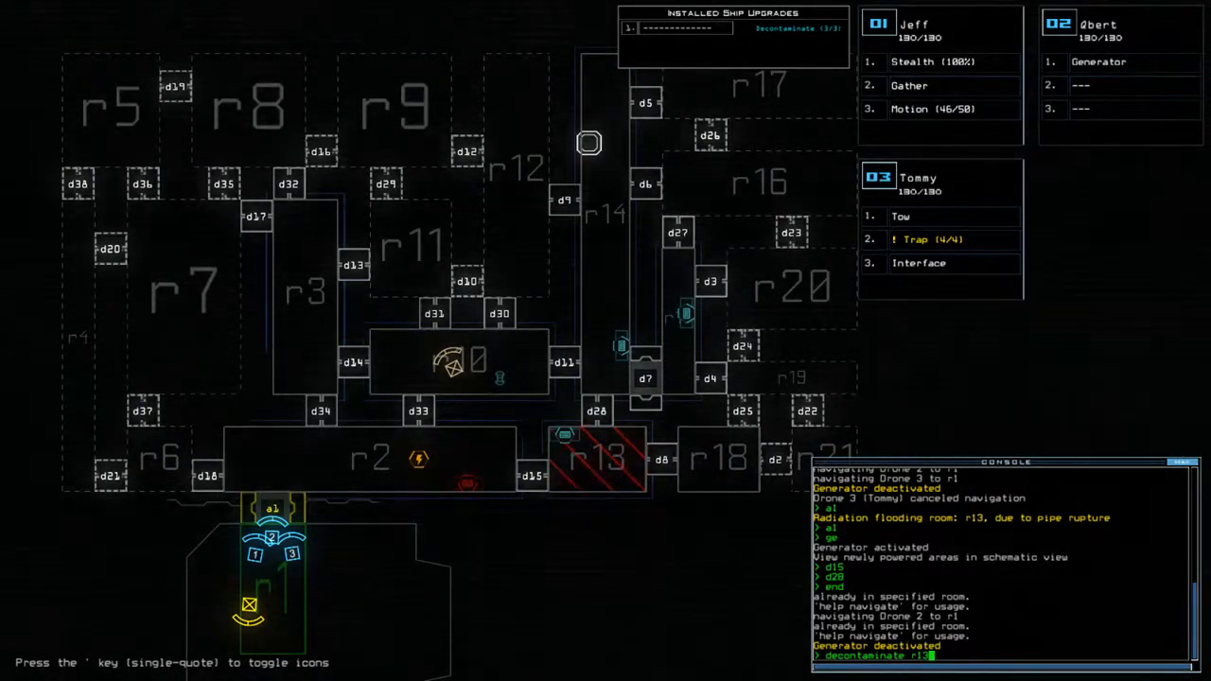
key(enter)
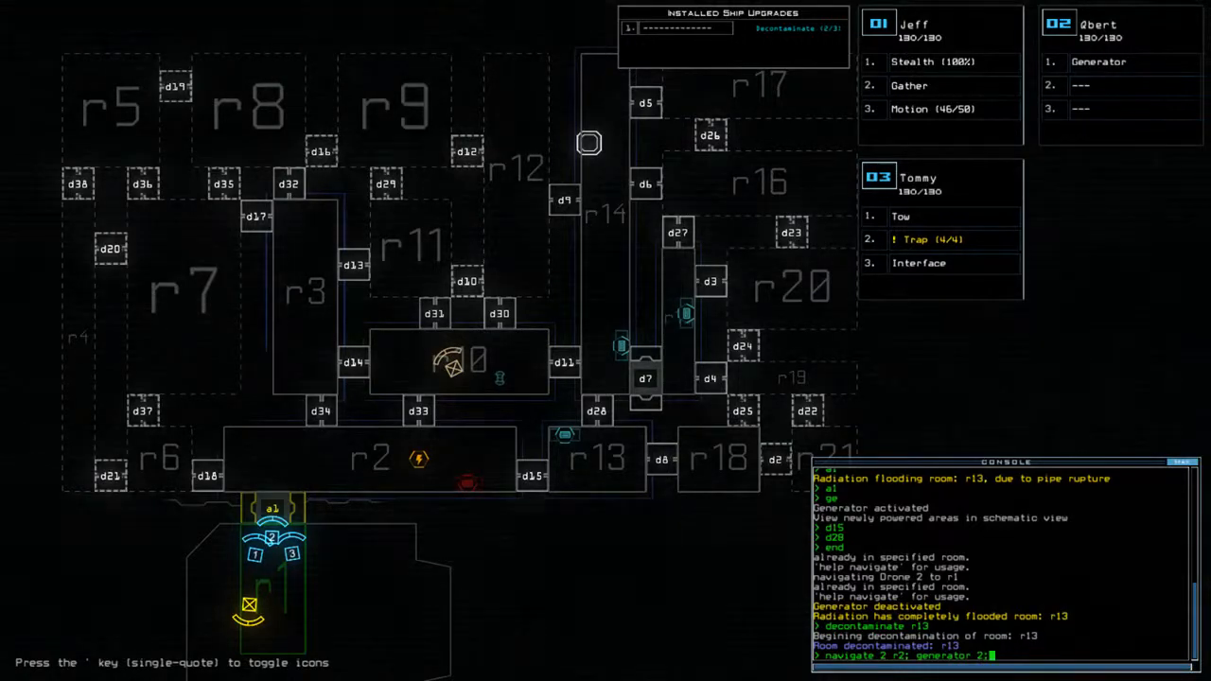
- Enter the door command for d28 in the console
text(d15;d)
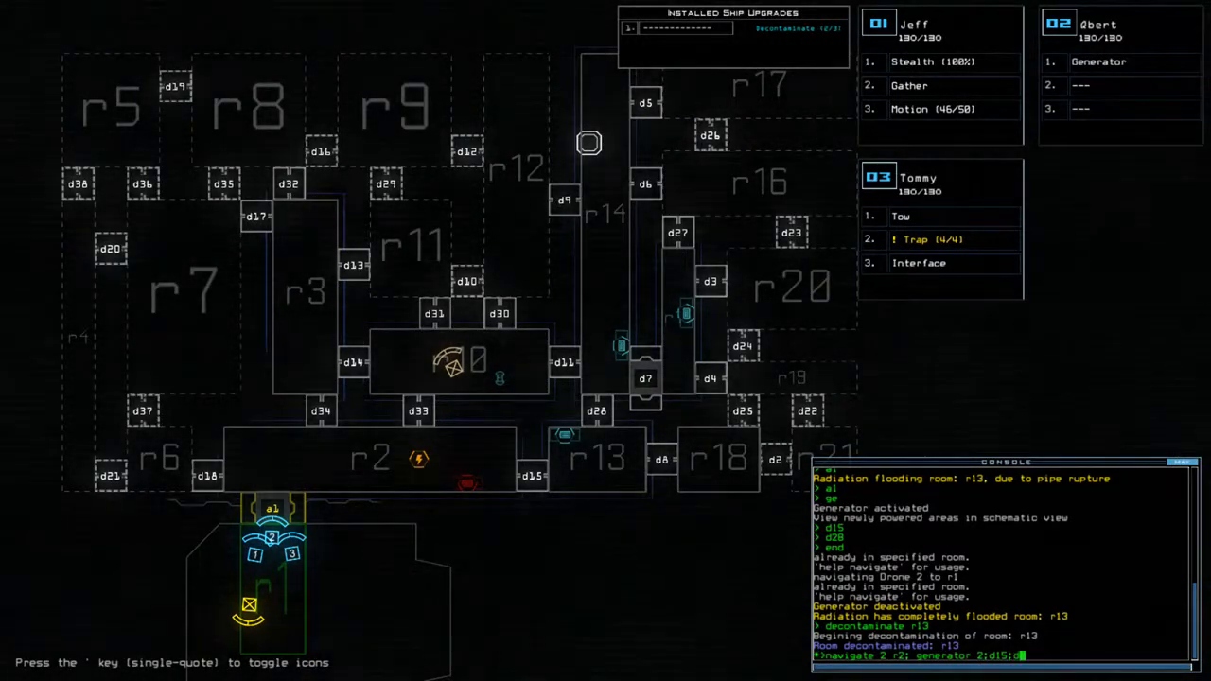
text(28)
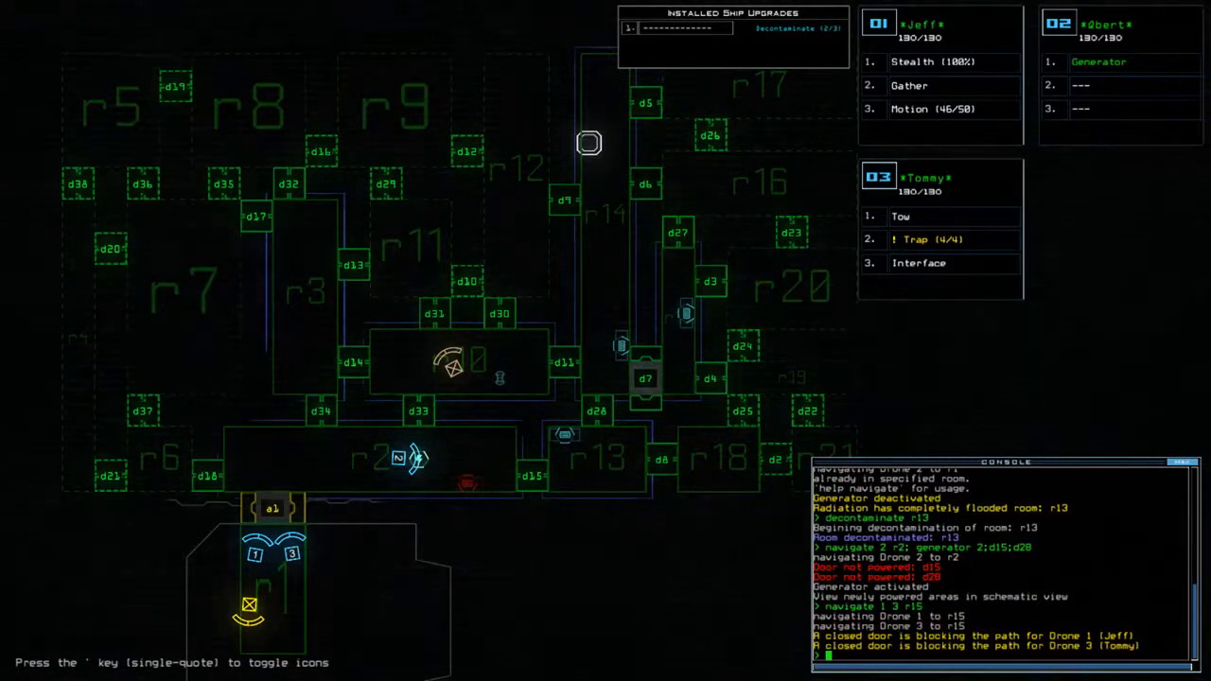
- Enter 'd 15' in the console to open door d15
text(d 15)
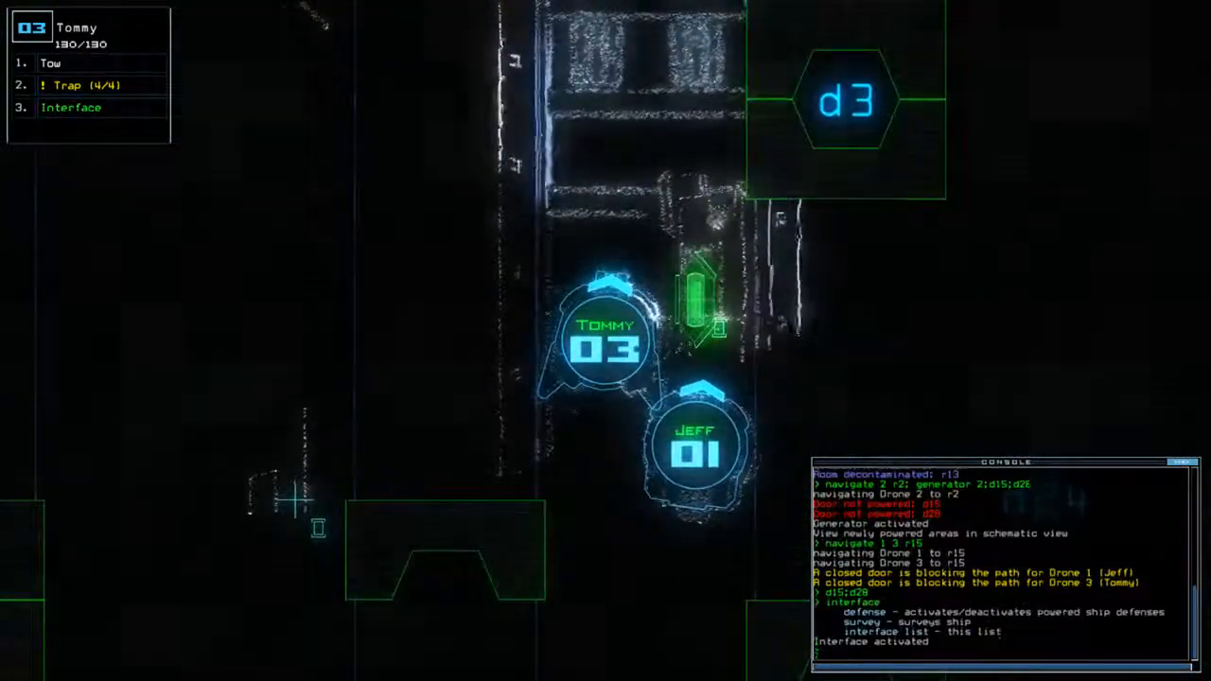
- Trigger ship defenses, then route drones 2 and 3 with 'navigate 2 3 r18'
text(defense)
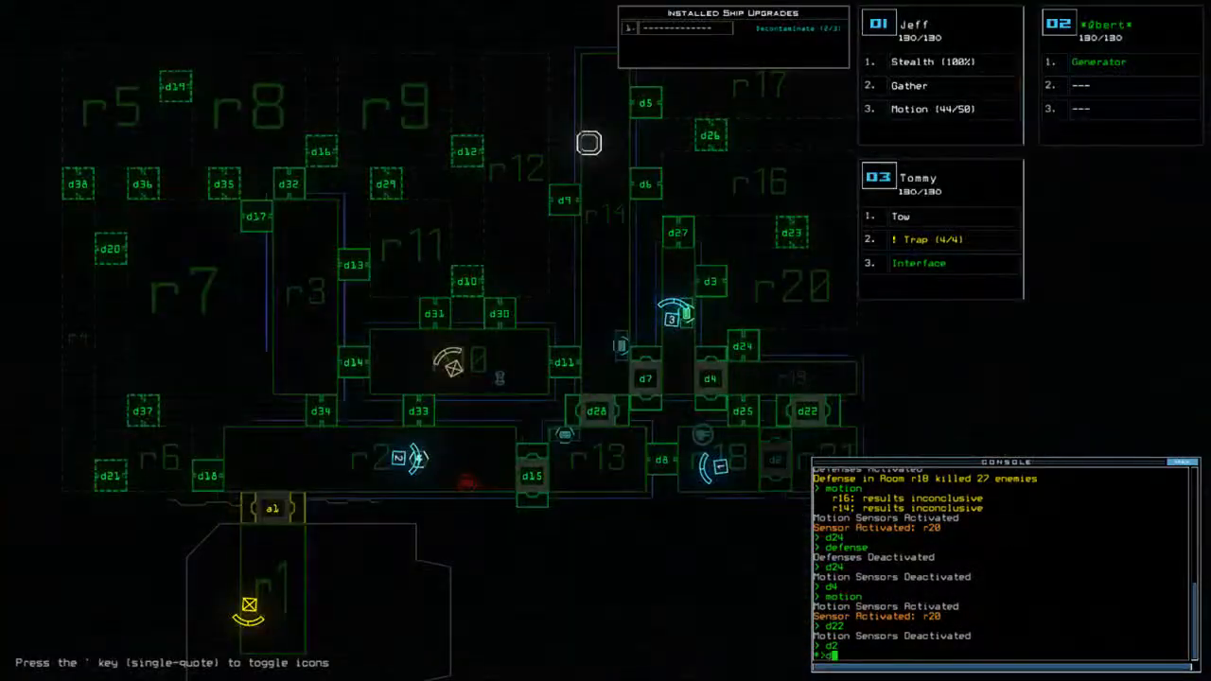
text(navigate 2)
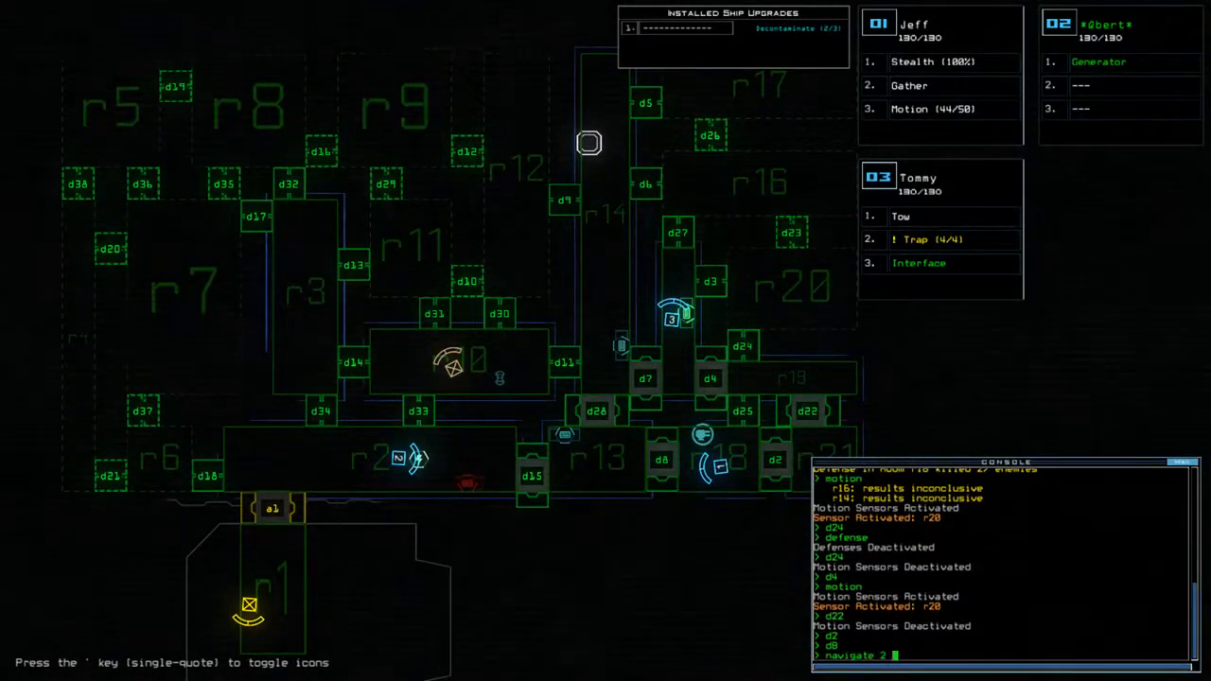
text(3 r18)
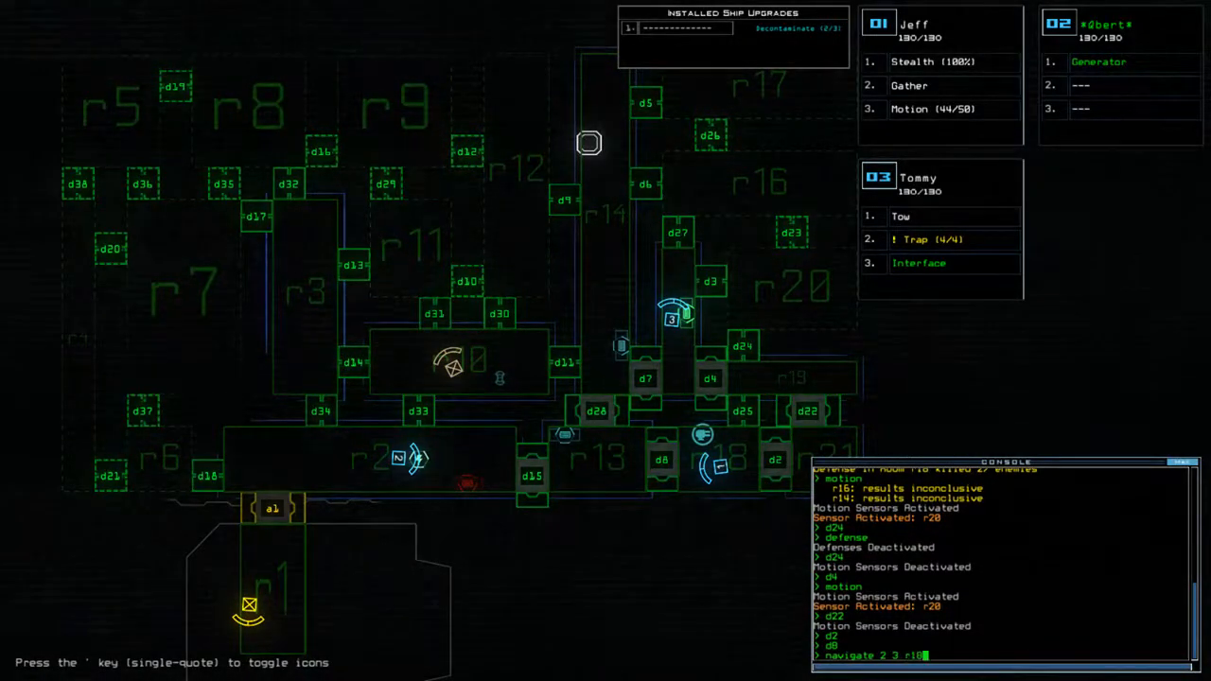
key(enter)
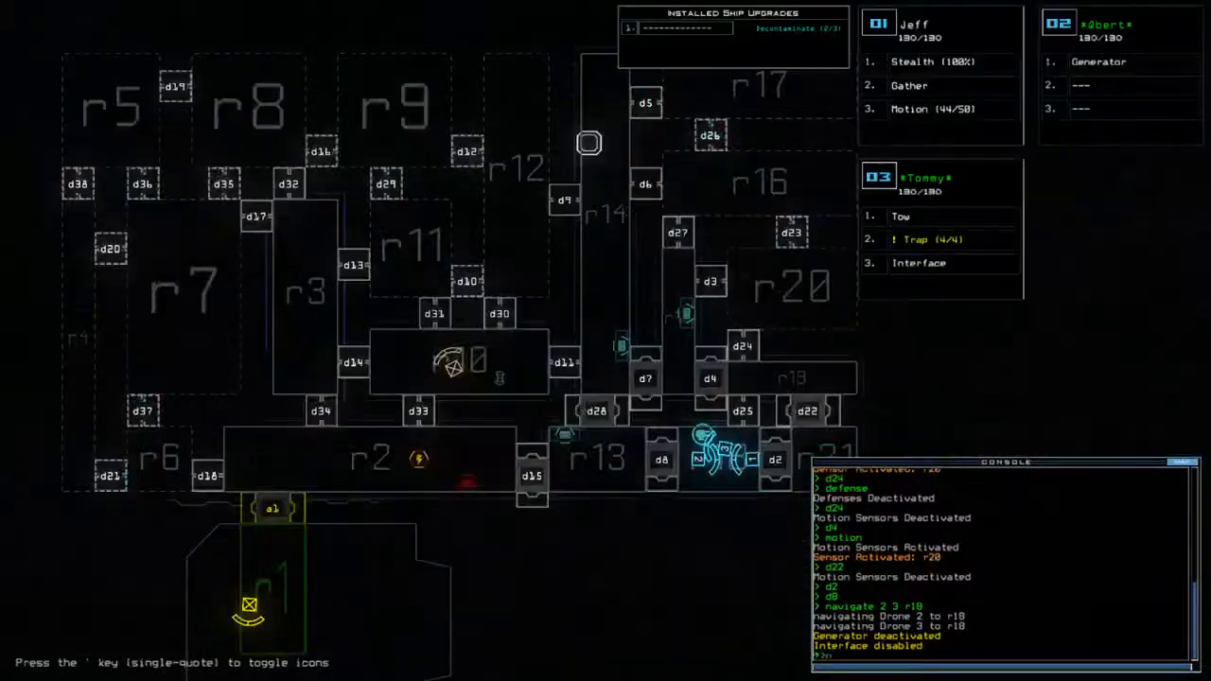
- Begin a 'navigate 2' command to move drone 2 toward r2
text(navigate 2)
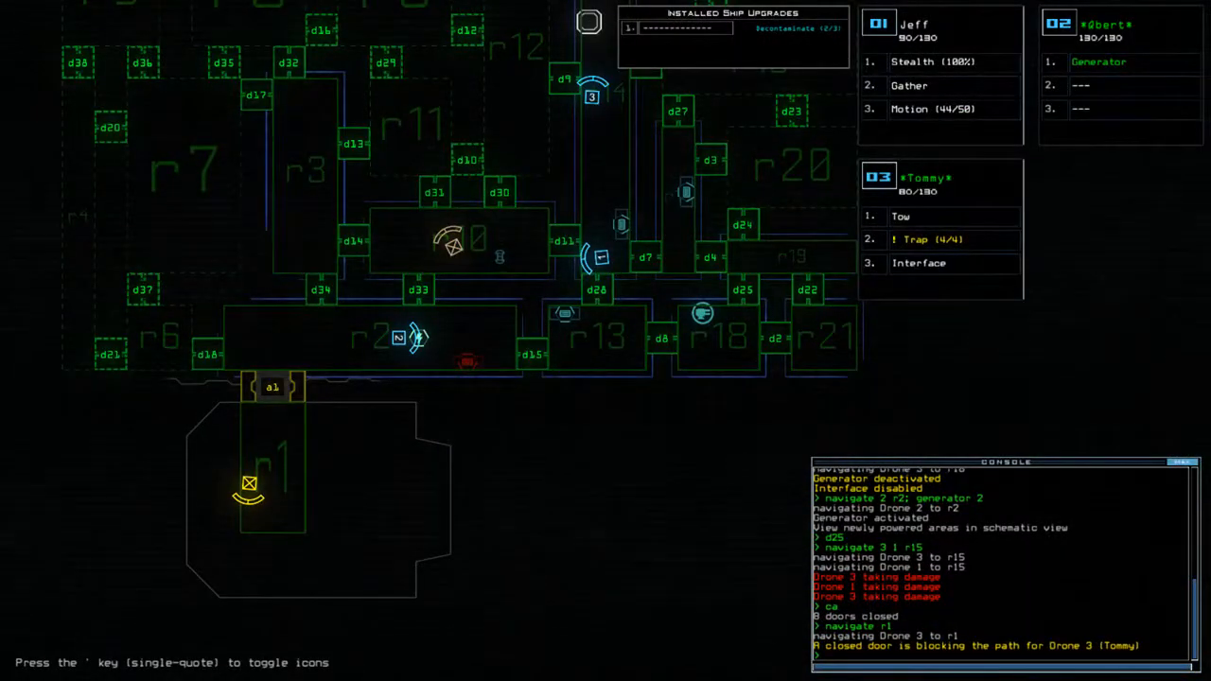
- Enter a door command for door d28 in the console
text(d28: d)
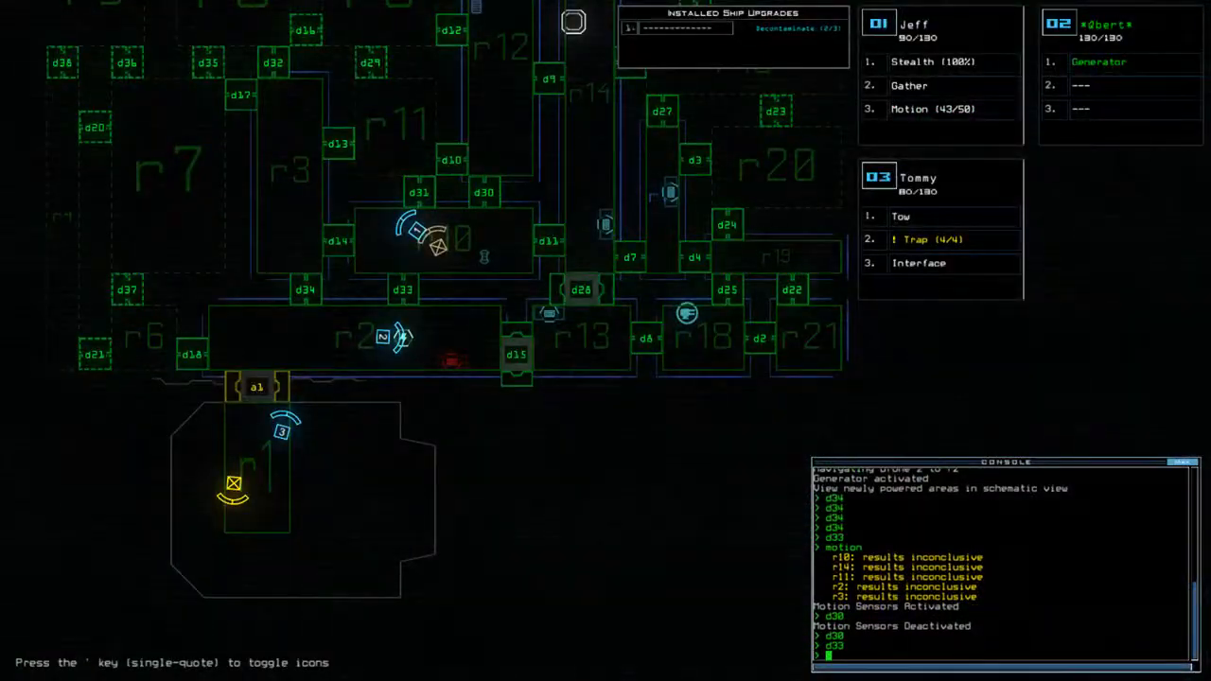
- Toggle stealth on drone 1, open door d31, and run a motion scan
text(stealth)
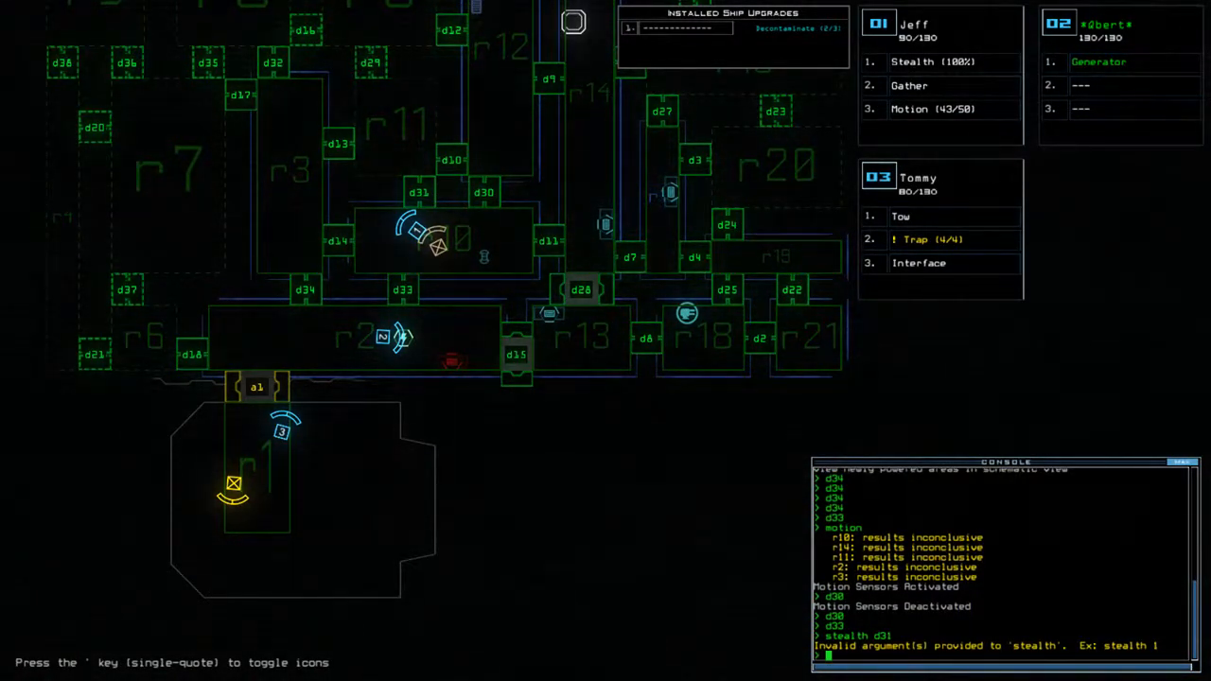
text(stealth)
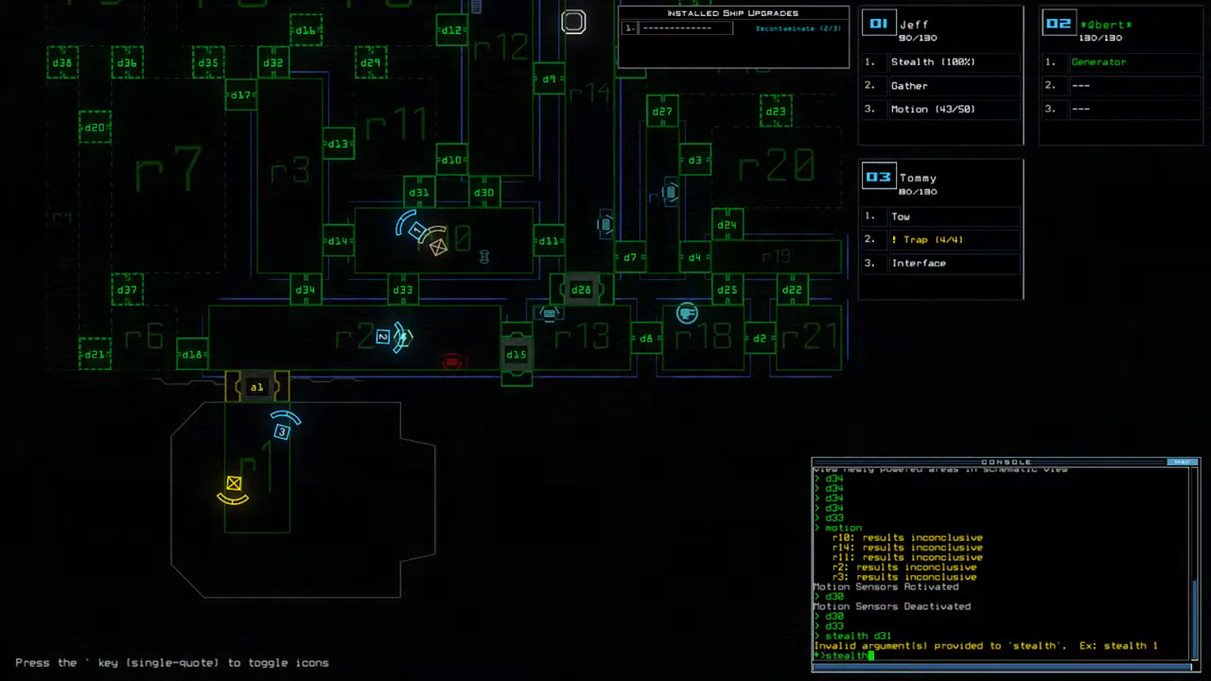
text(stealth d31)
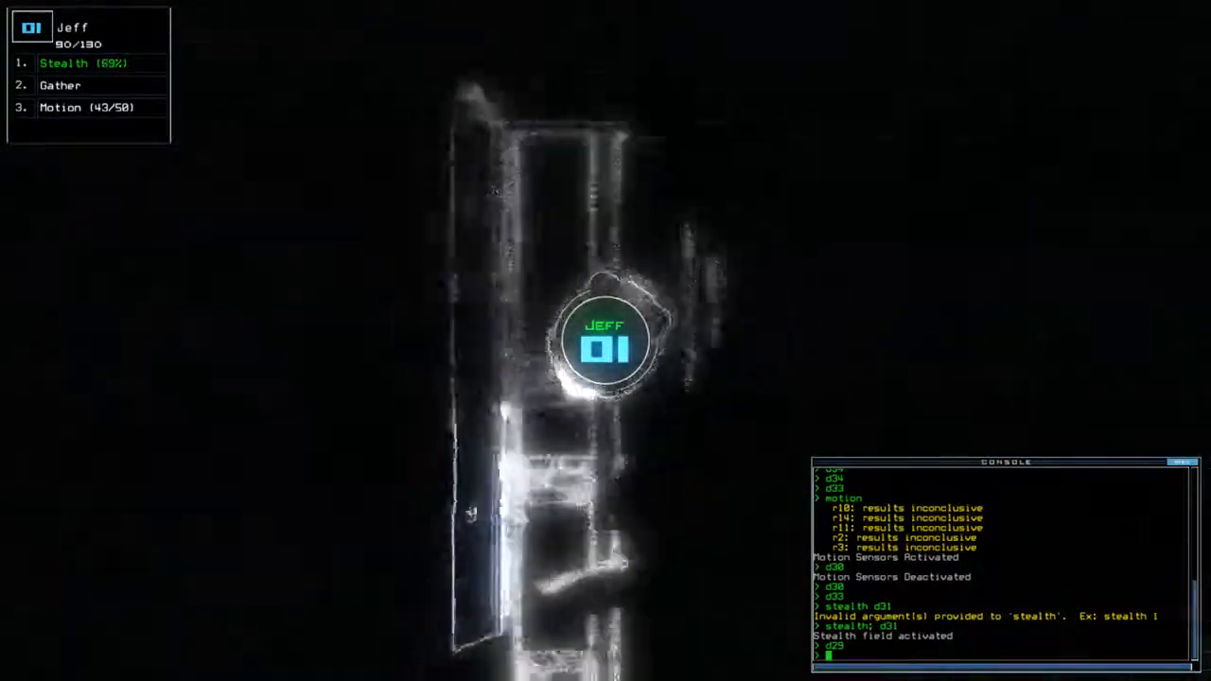
text(motion)
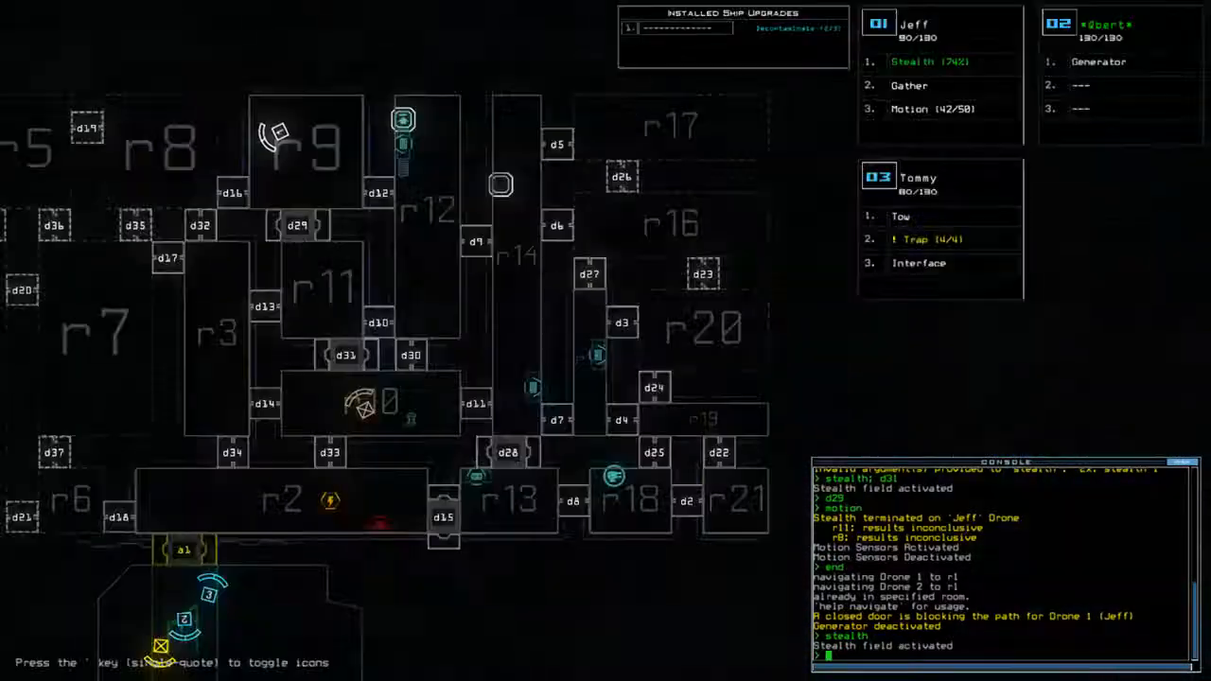
- Send drone 2 to r2 to restart the generator, then toggle stealth
text(navigate 2)
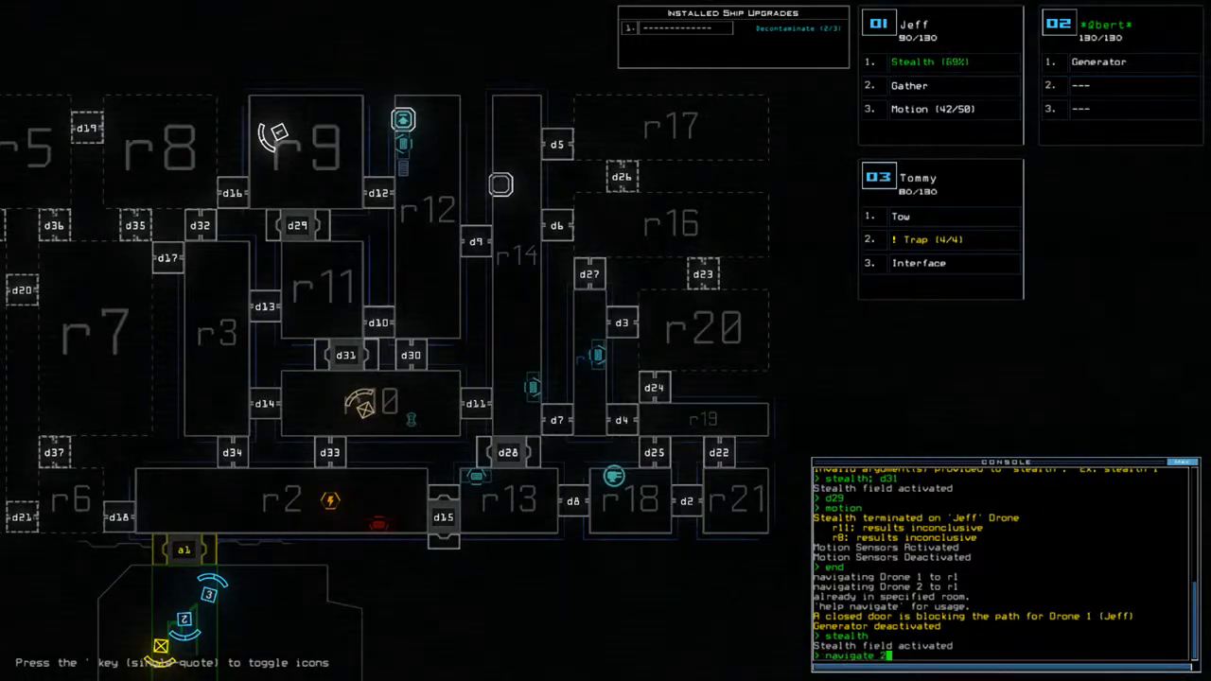
text(r2; generator 2)
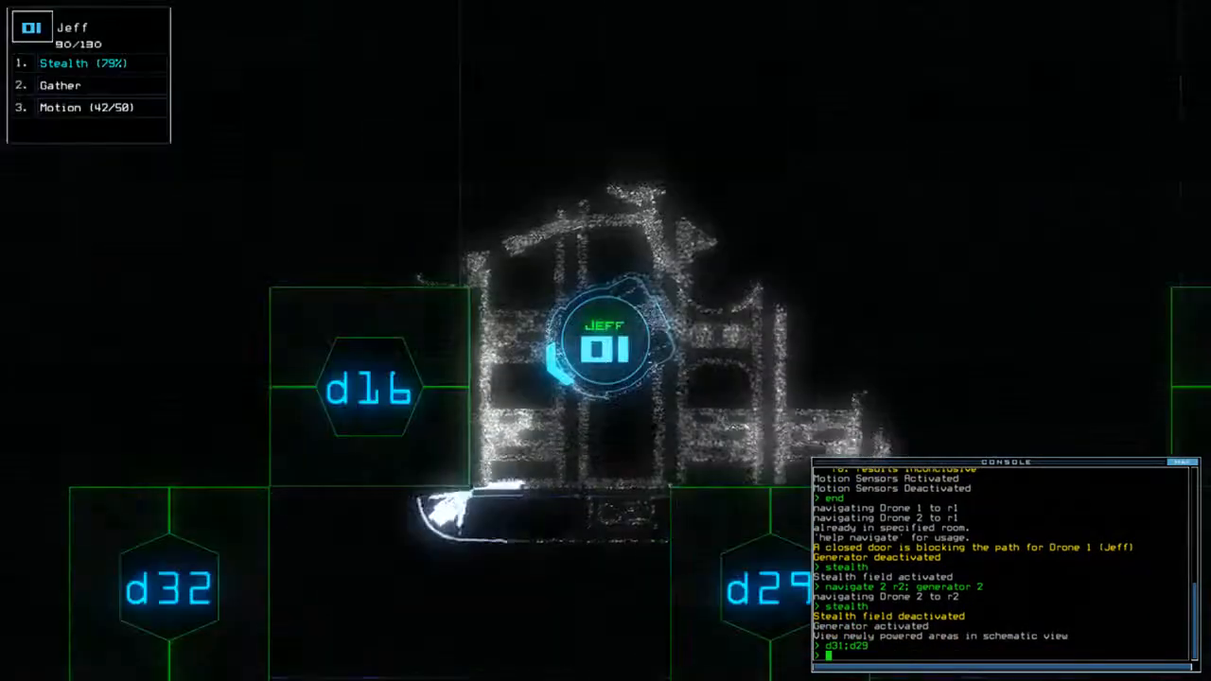
text(stealth)
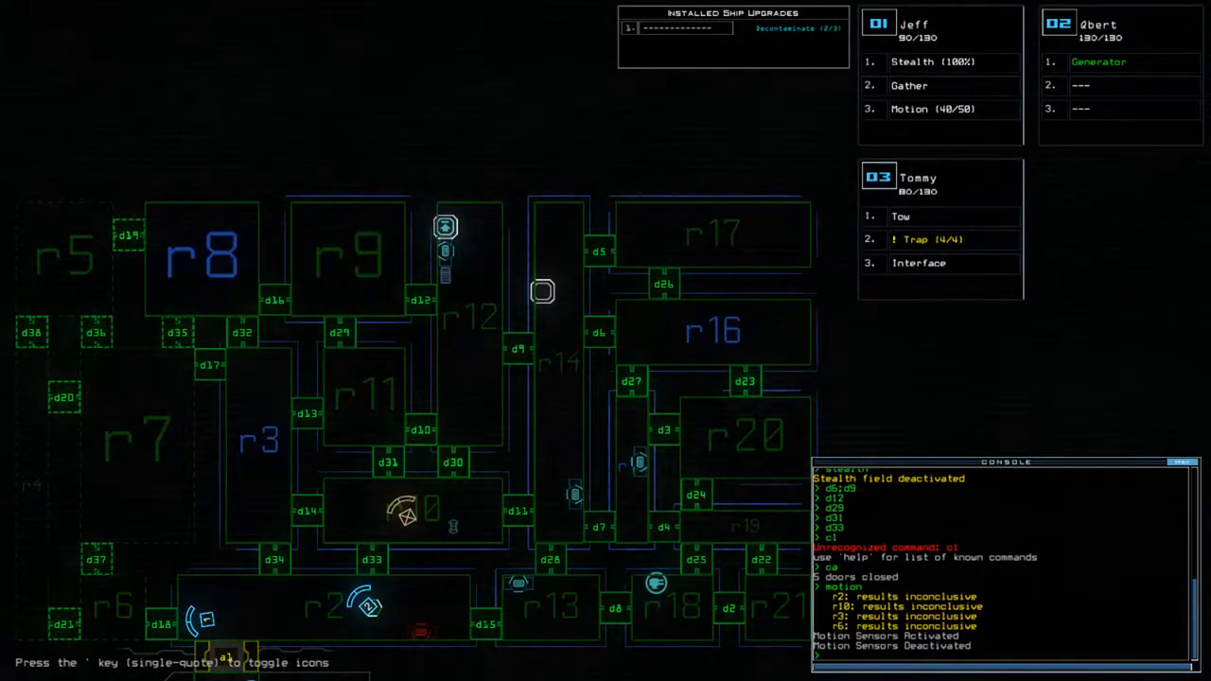
- Raise drone 1's stealth field, then lower it again
text(stealth)
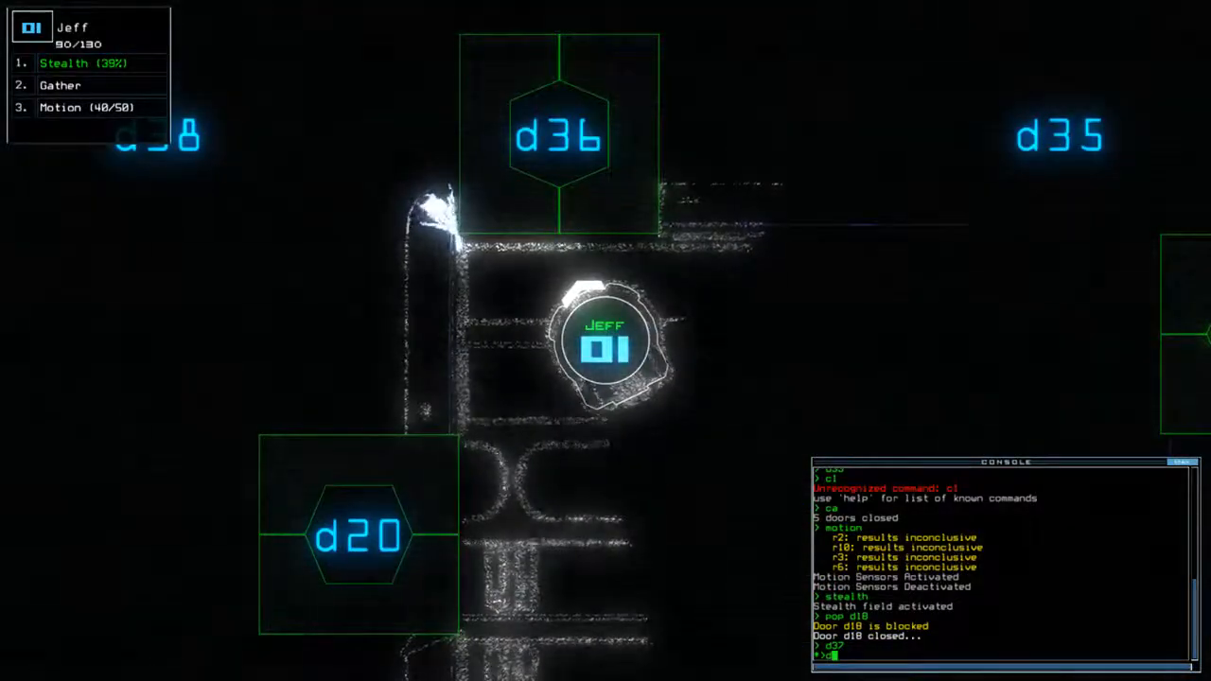
text(stealth)
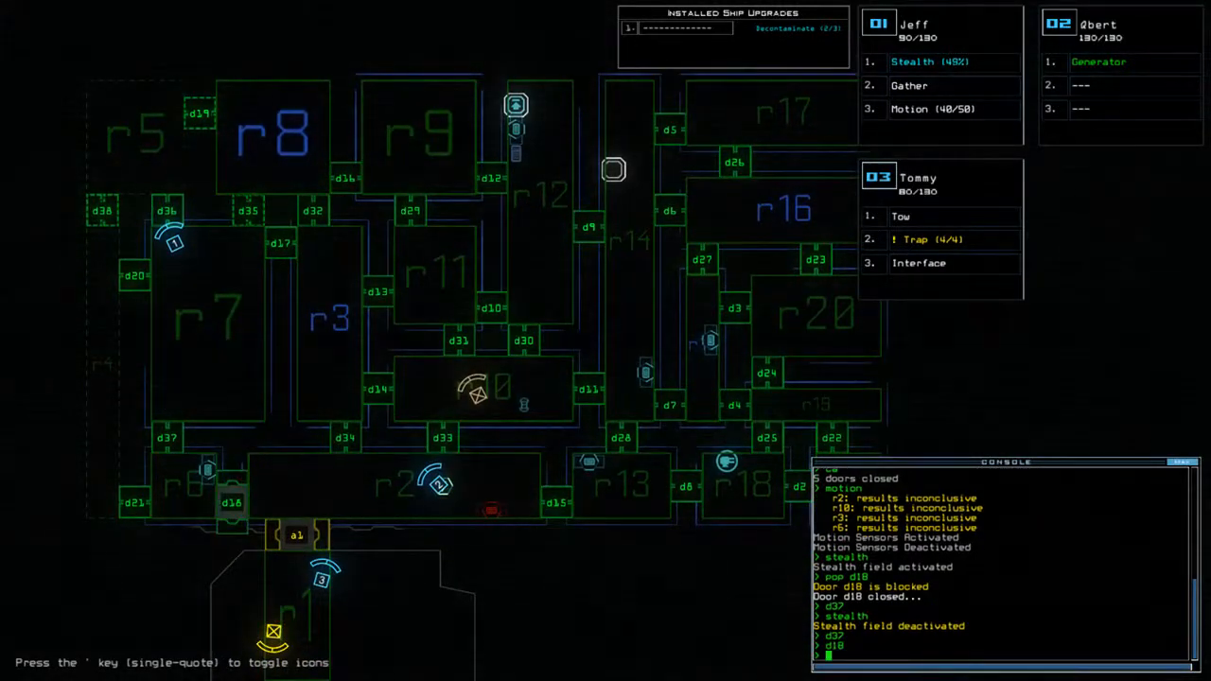
- Start a 'navigate 3' command to move drone 3 to a room
text(navigate 3 r)
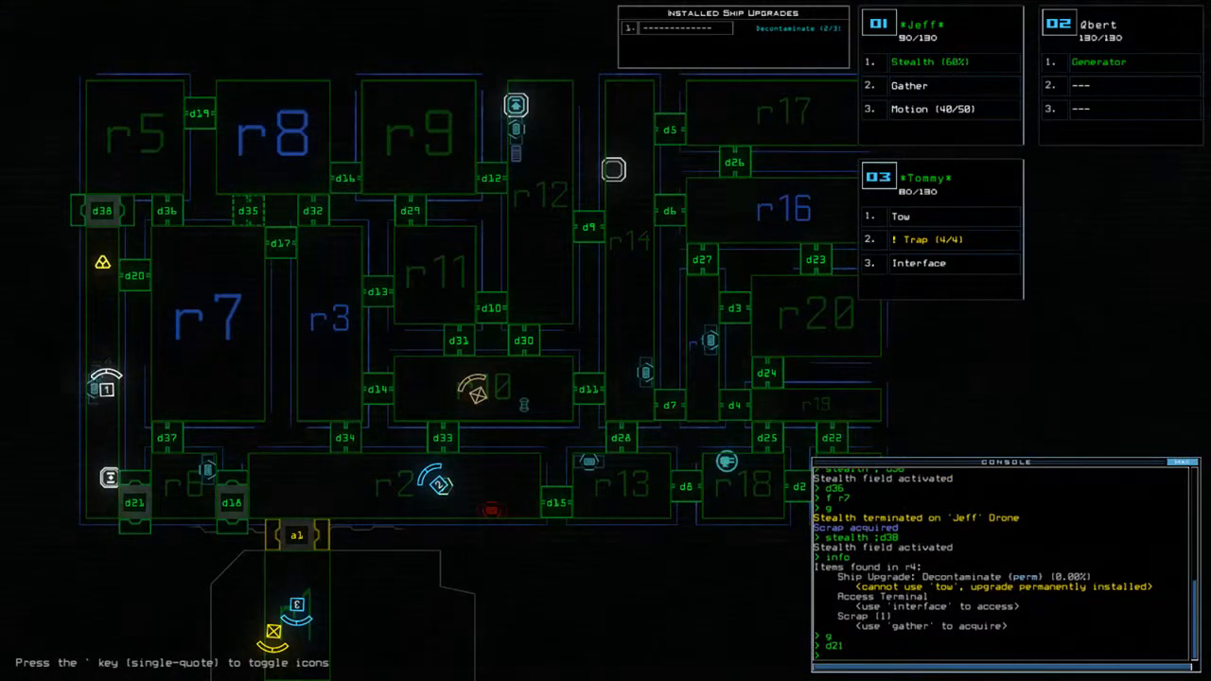
- Route drone 3 with 'navigate 3' and activate the ship defenses
text(navigate 3)
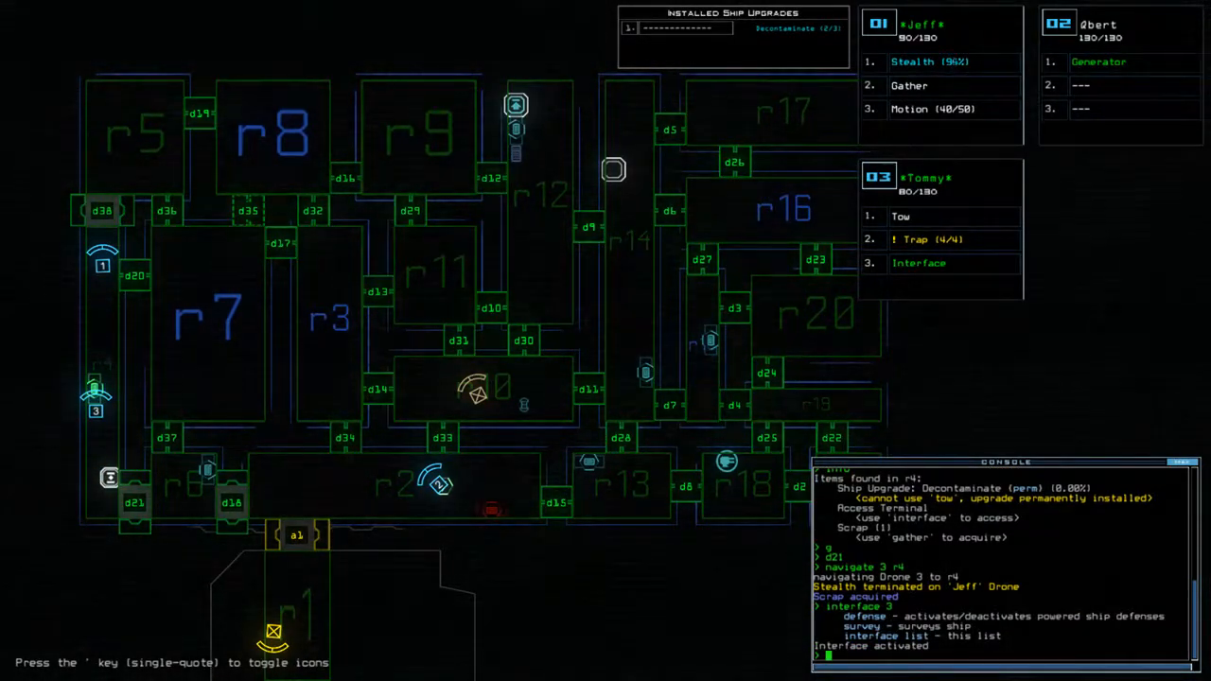
text(defense)
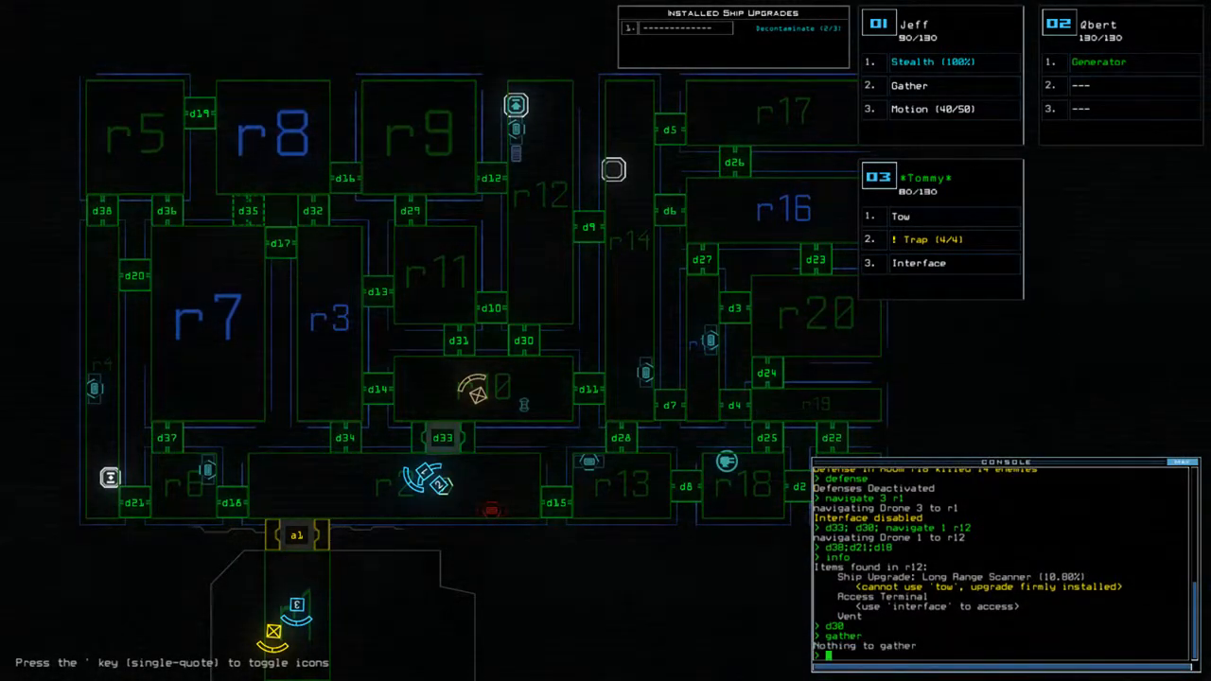
- Run 'gather list', then accept the 795 final score to view the leaderboard
text(gather list)
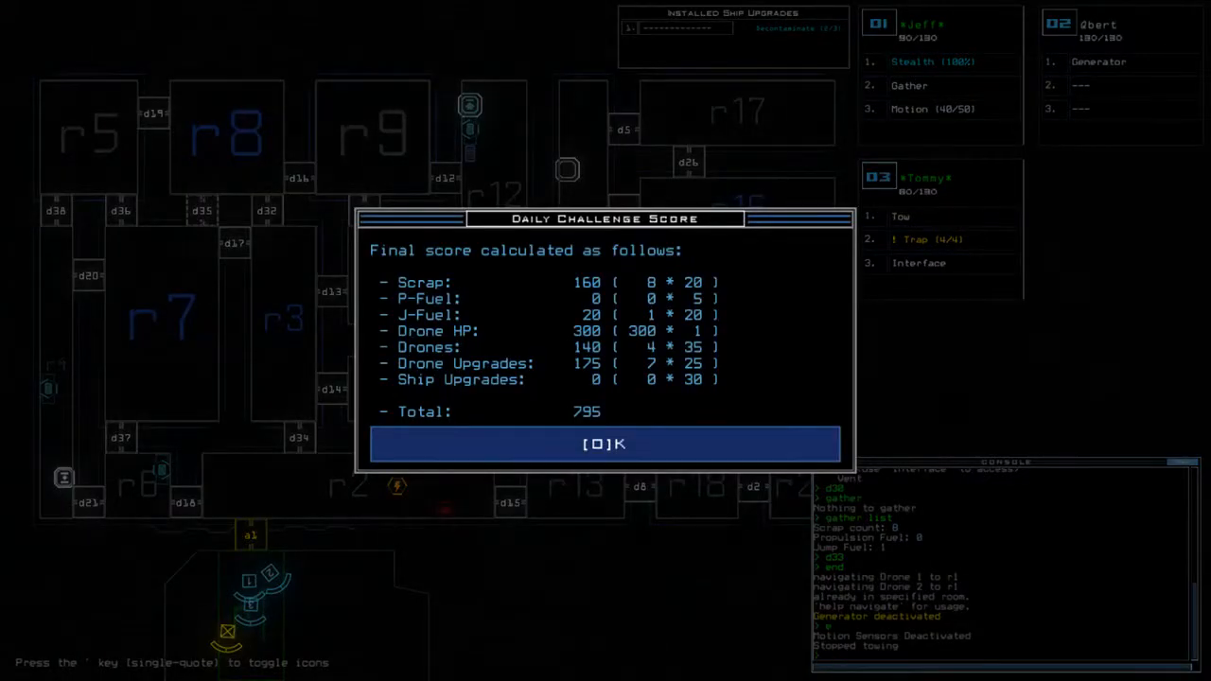
click(605, 444)
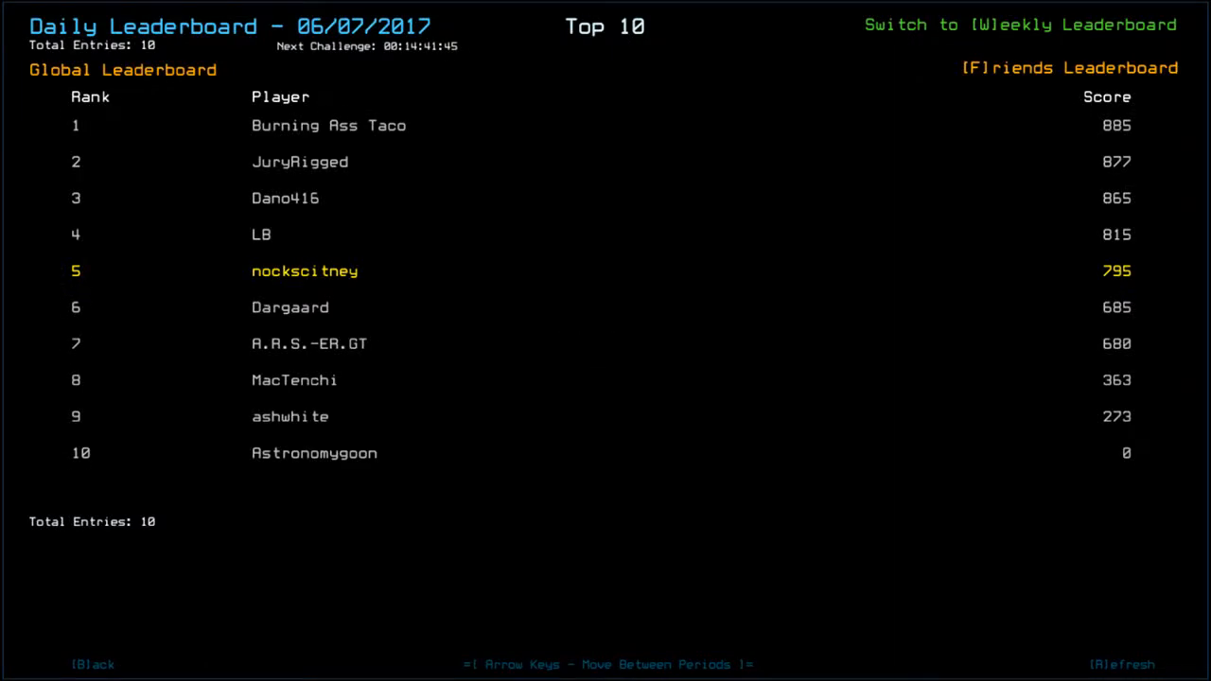